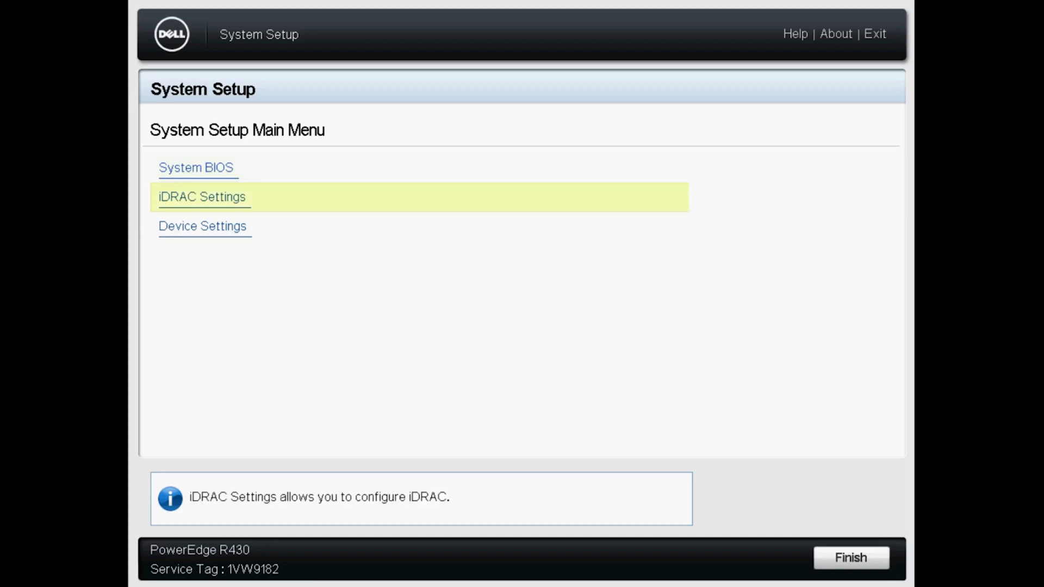
- Set Clear Records to Yes on the iDRAC System Event Log page
{"action": "left_click", "coordinate": [202, 196]}
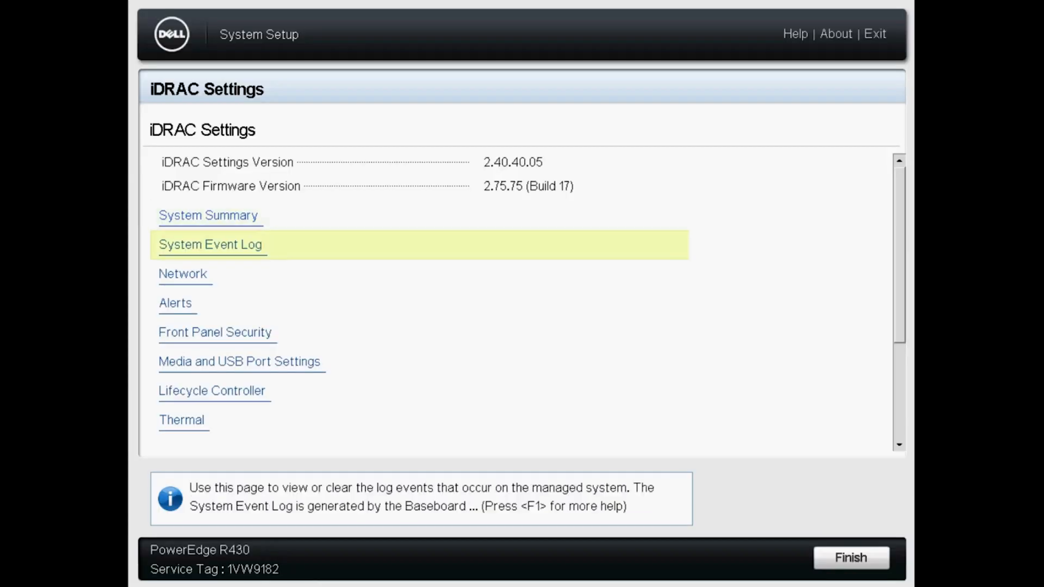
{"action": "left_click", "coordinate": [211, 244]}
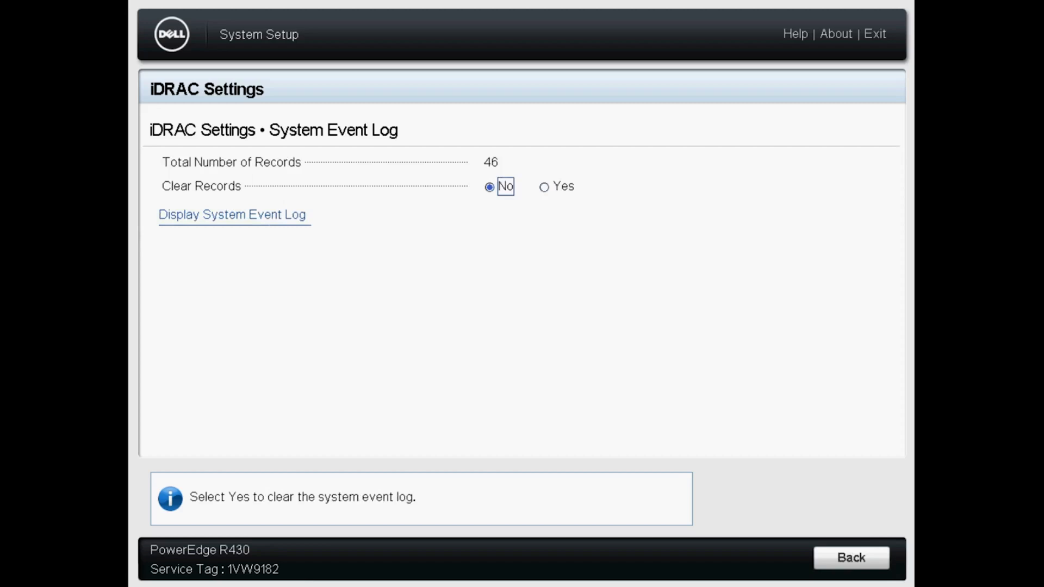
{"action": "left_click", "coordinate": [544, 187]}
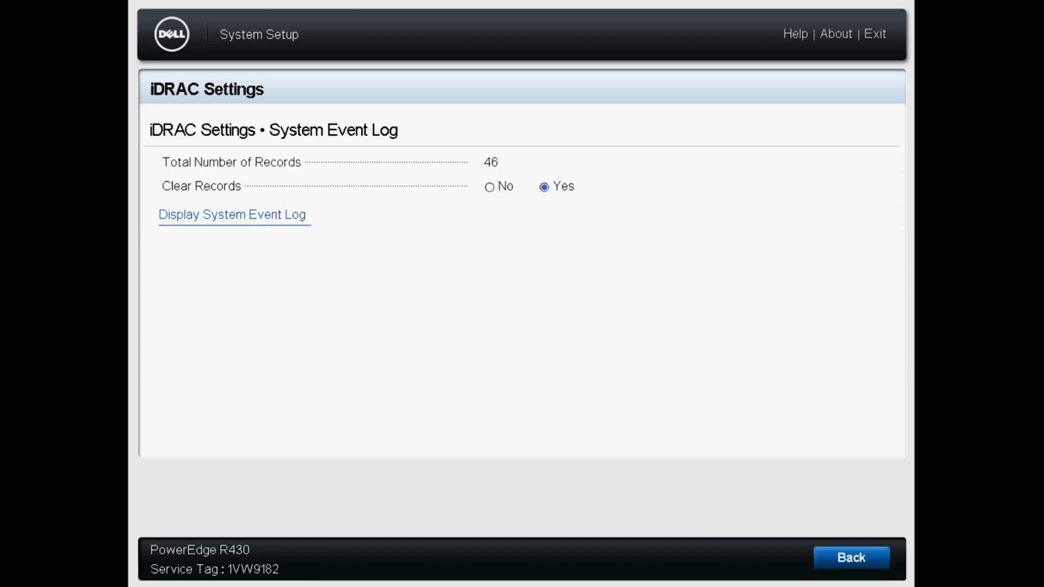
- Save the iDRAC settings change that clears the event log records
{"action": "left_click", "coordinate": [851, 557]}
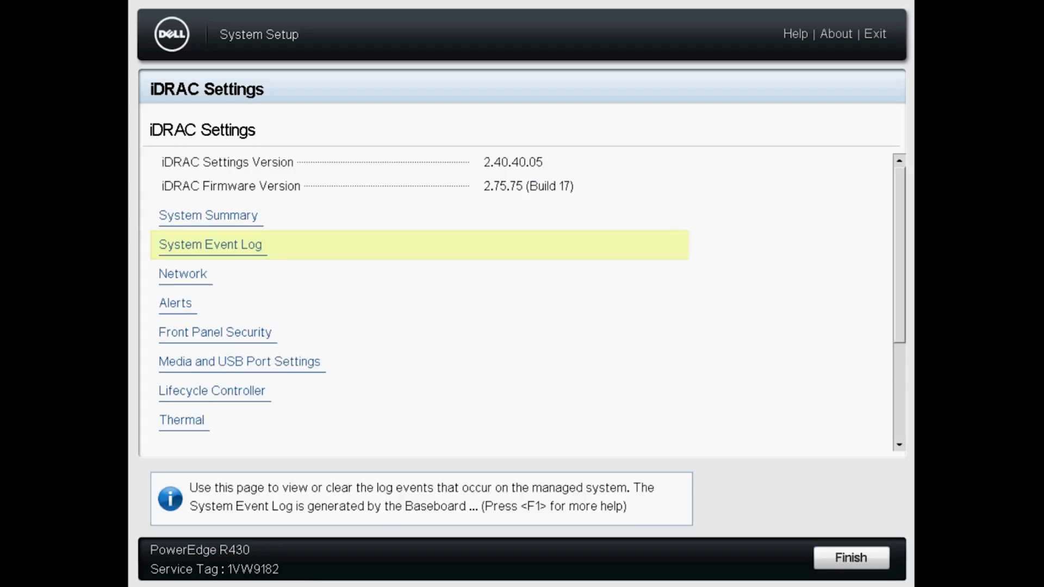
{"action": "left_click", "coordinate": [850, 557]}
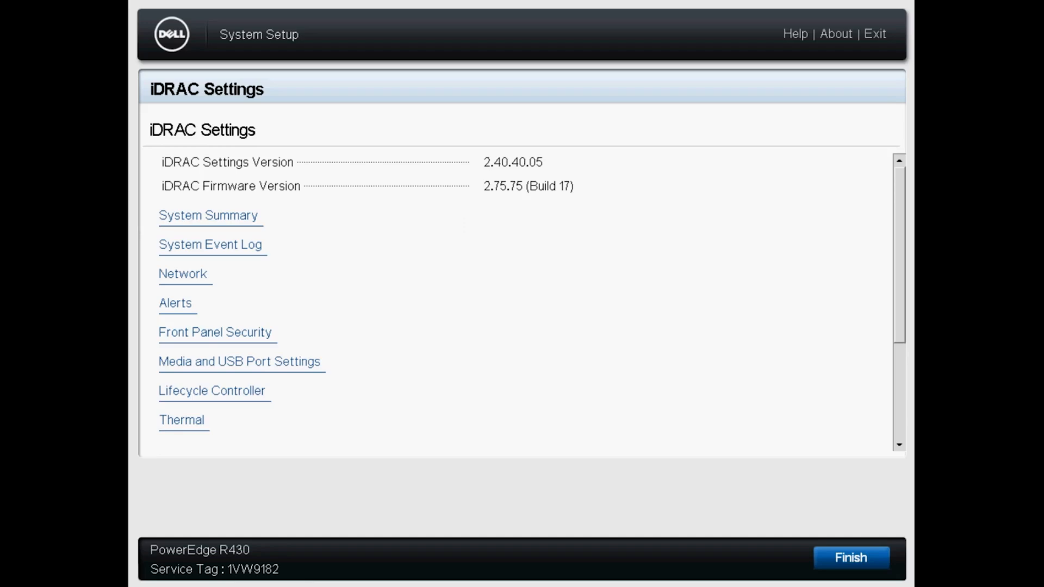
{"action": "left_click", "coordinate": [850, 558]}
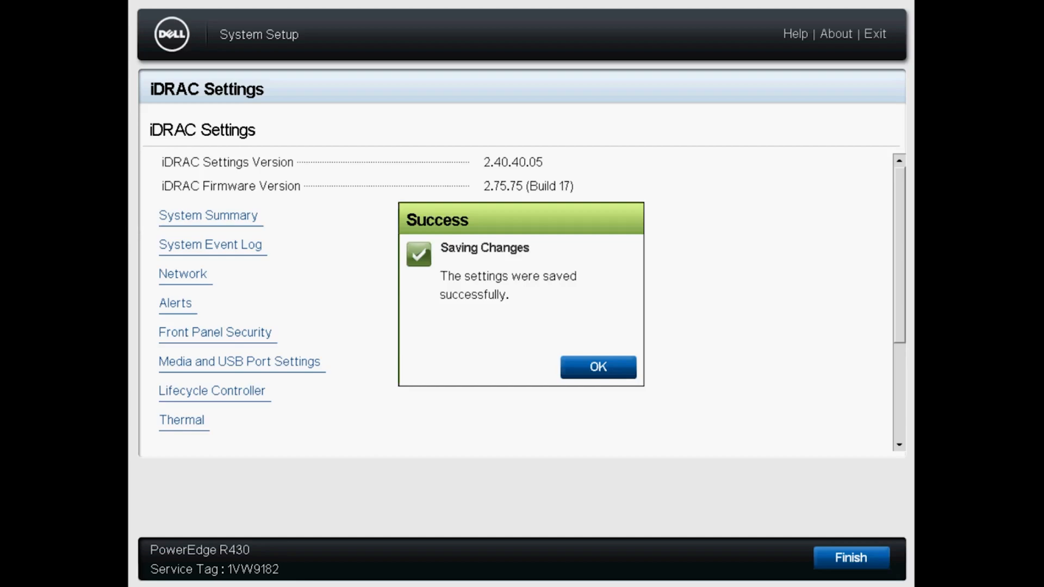
- Display the System Event Log to verify the single 'Log cleared.' record
{"action": "left_click", "coordinate": [596, 366]}
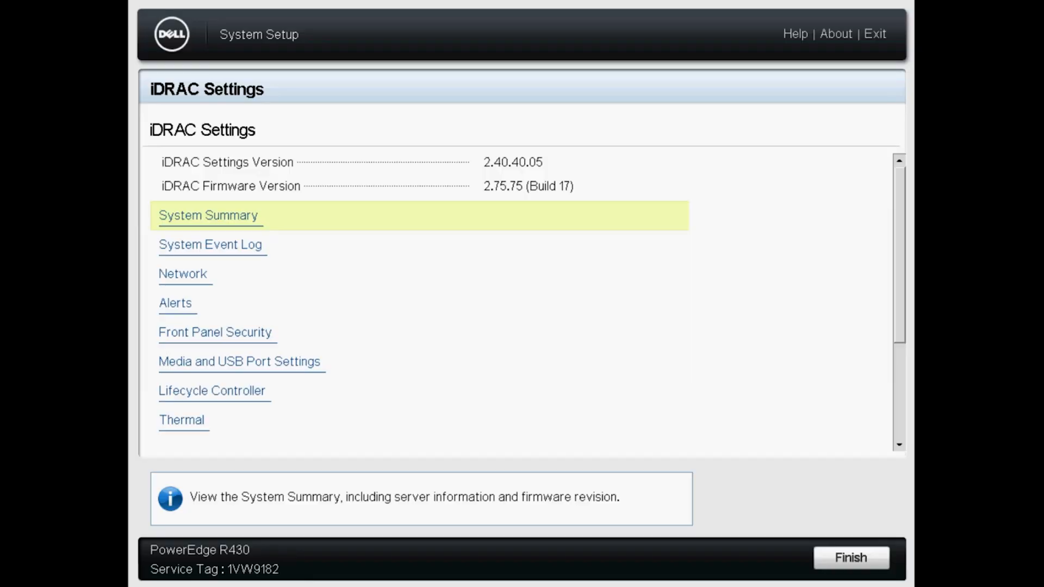
{"action": "left_click", "coordinate": [211, 244]}
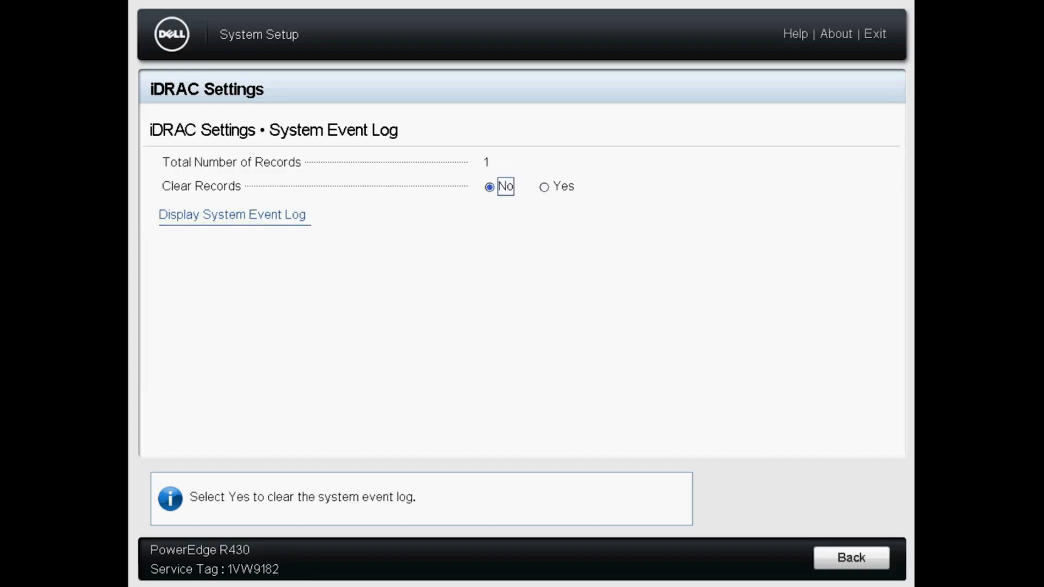
{"action": "left_click", "coordinate": [231, 214]}
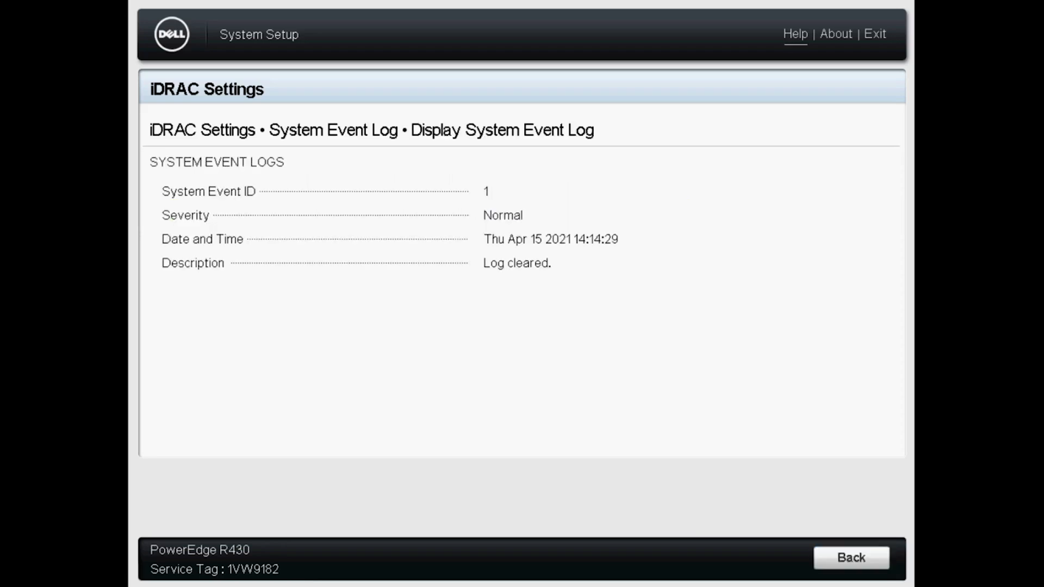
- Return to the System Setup main menu
{"action": "left_click", "coordinate": [851, 557]}
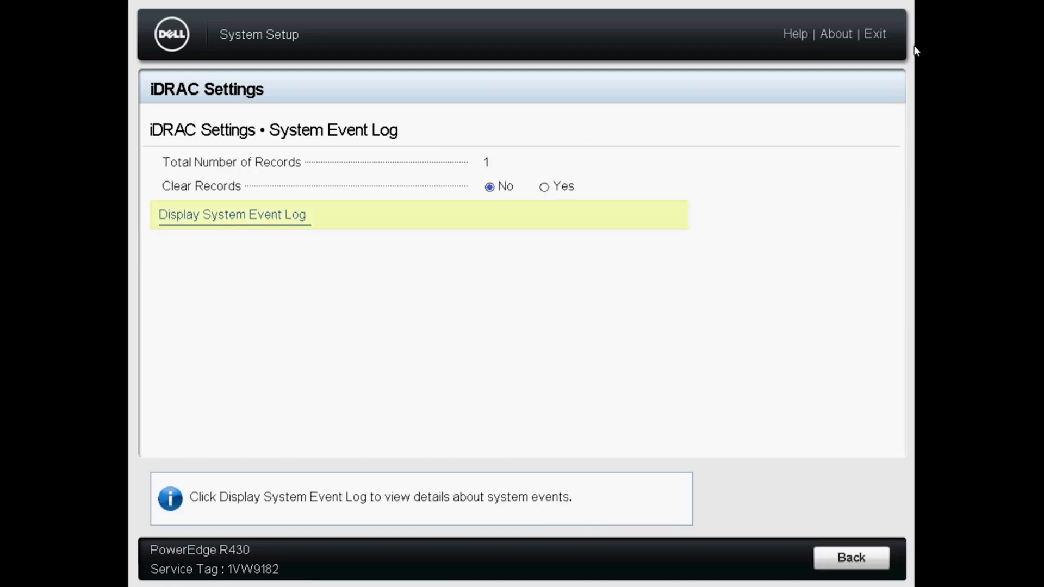
{"action": "left_click", "coordinate": [850, 557]}
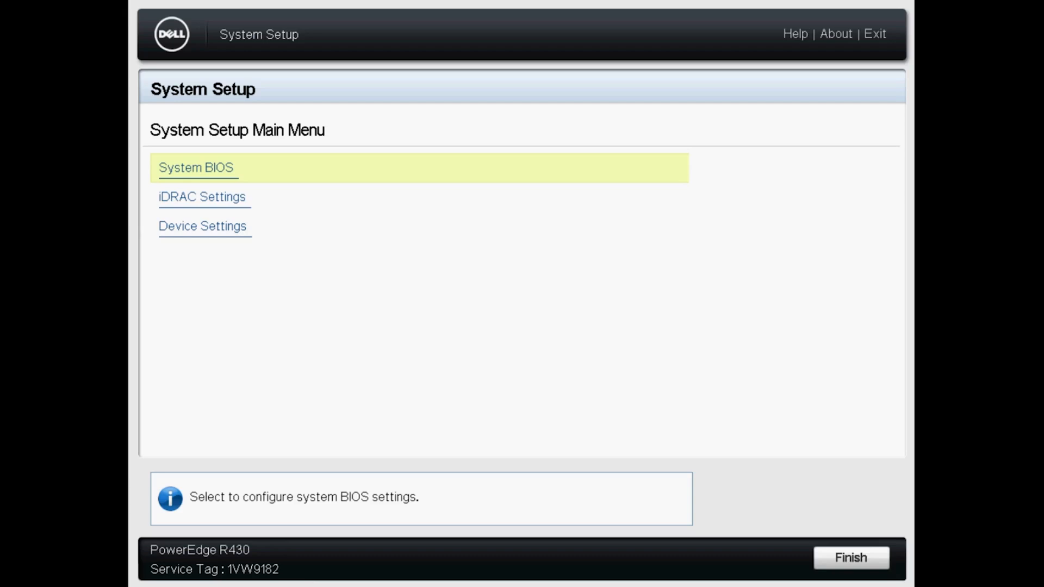